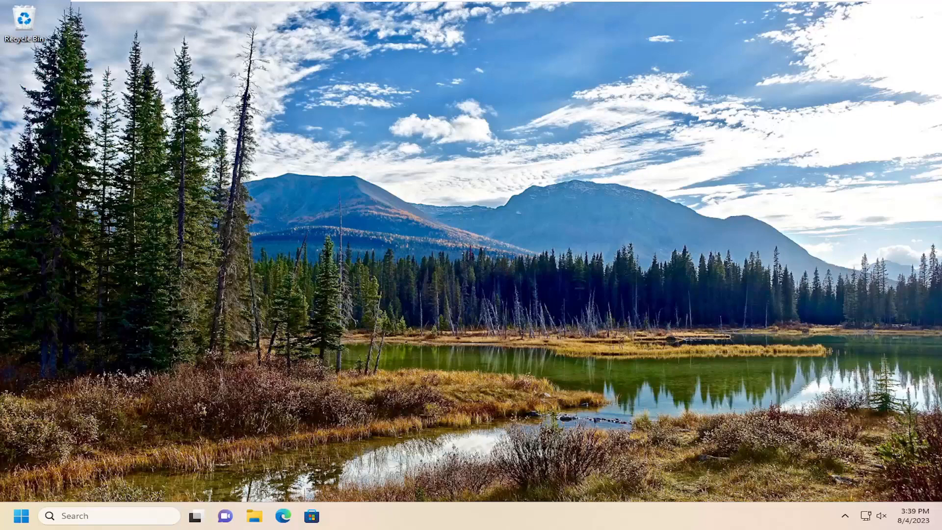
mouse_move(758, 381)
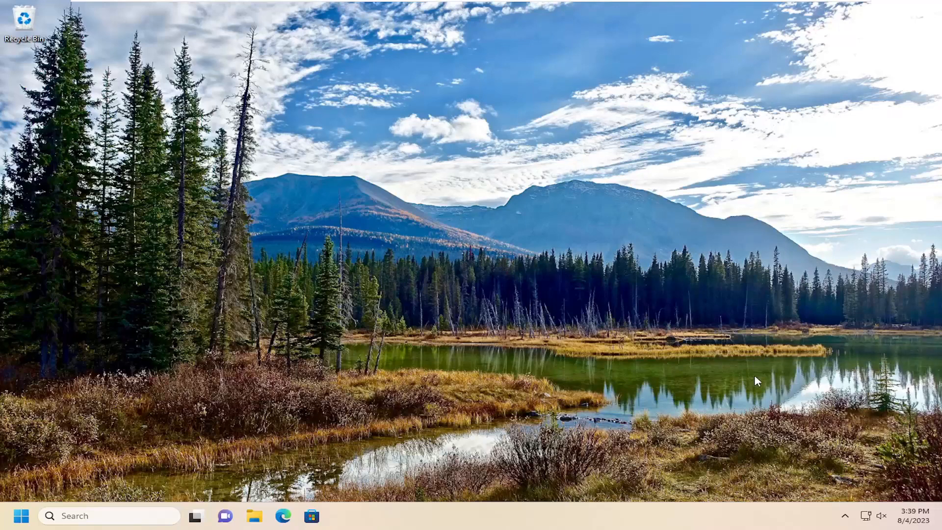
mouse_move(888, 522)
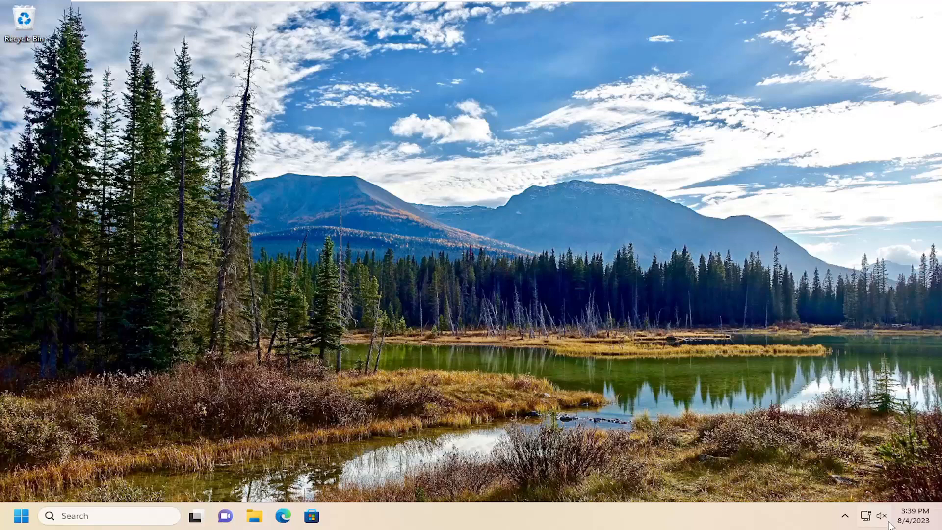
Open Volume mixer from the taskbar speaker icon's right-click menu.
right_click(881, 516)
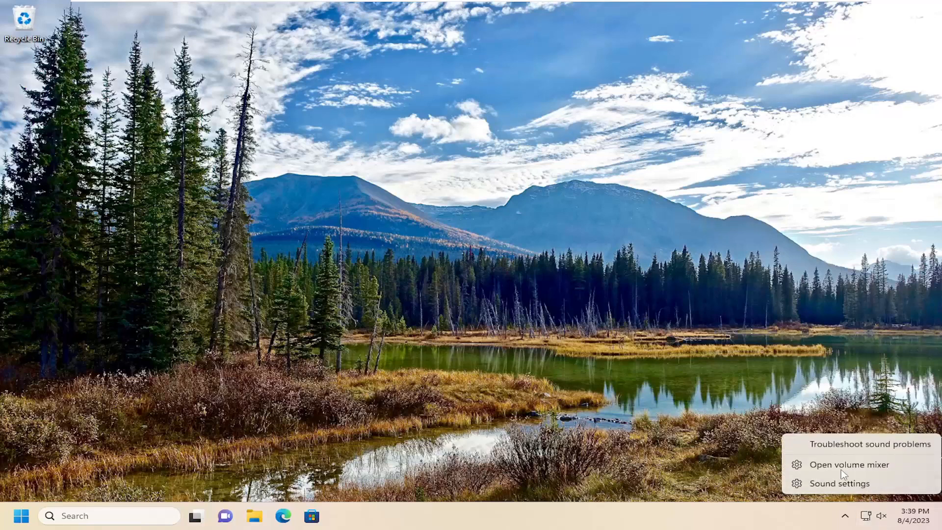
left_click(849, 463)
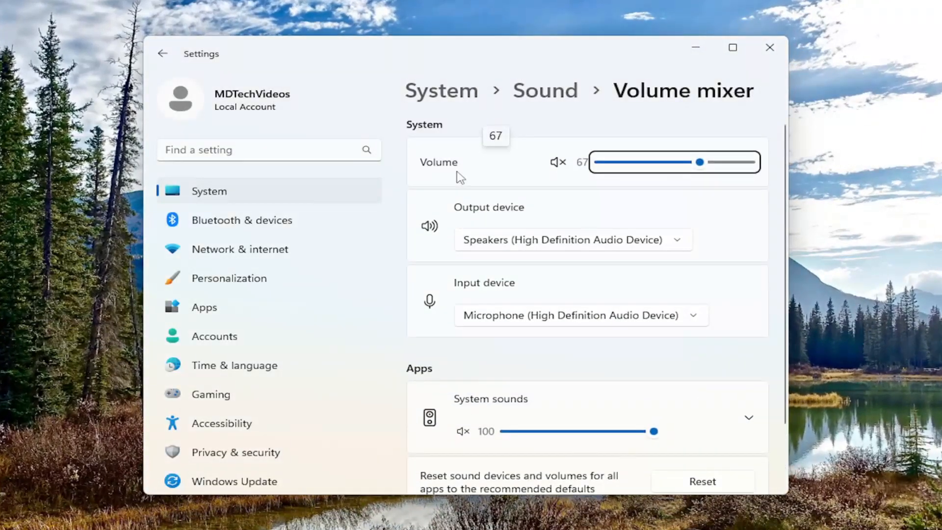
mouse_move(551, 281)
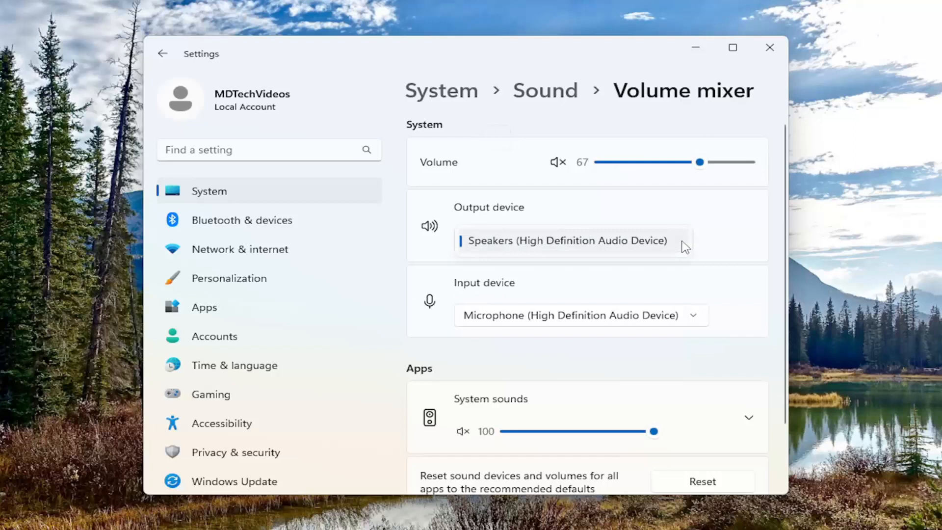
mouse_move(712, 233)
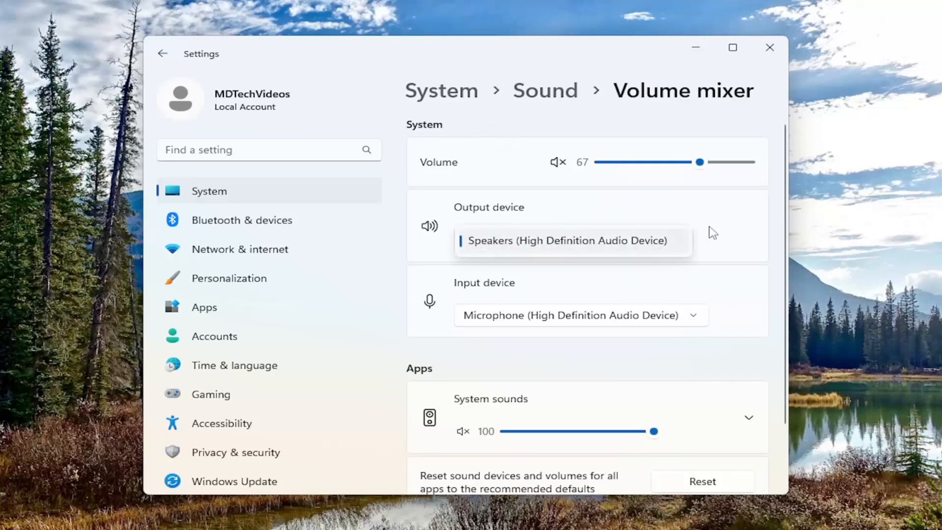
mouse_move(429, 203)
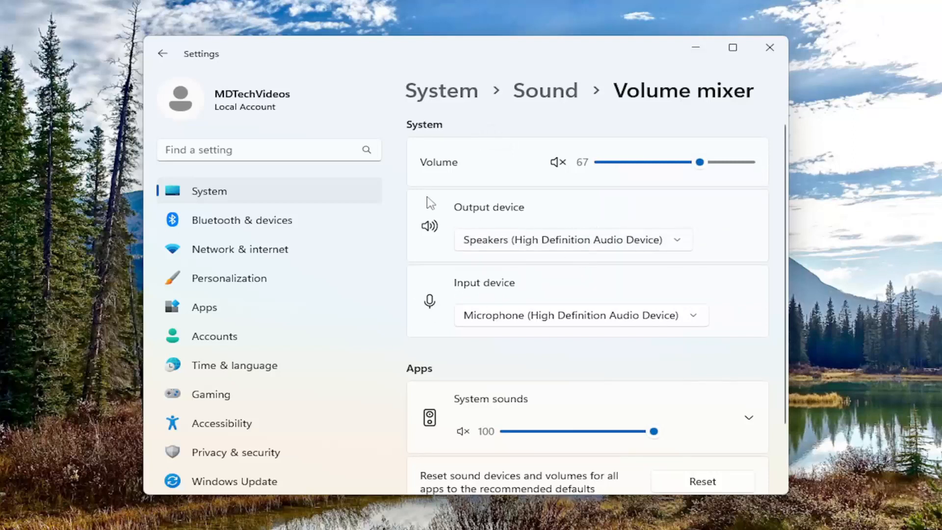
mouse_move(441, 227)
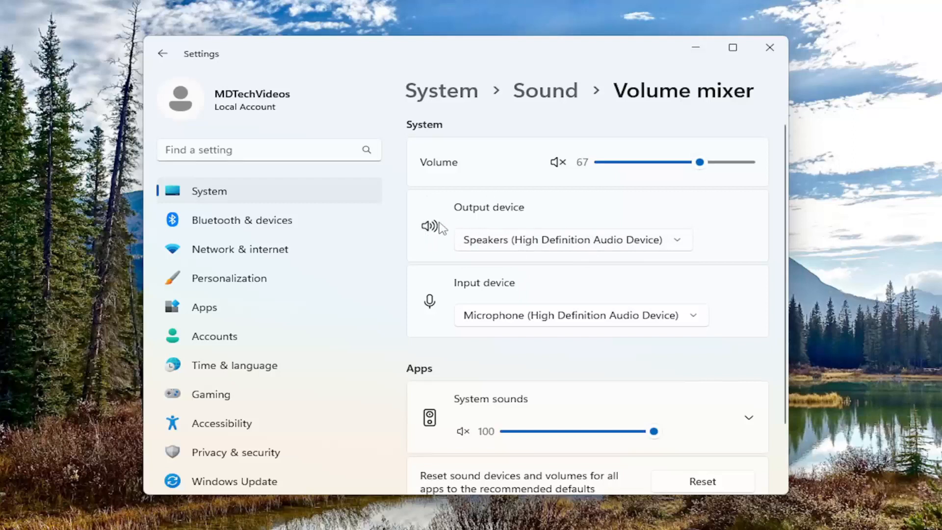
mouse_move(441, 308)
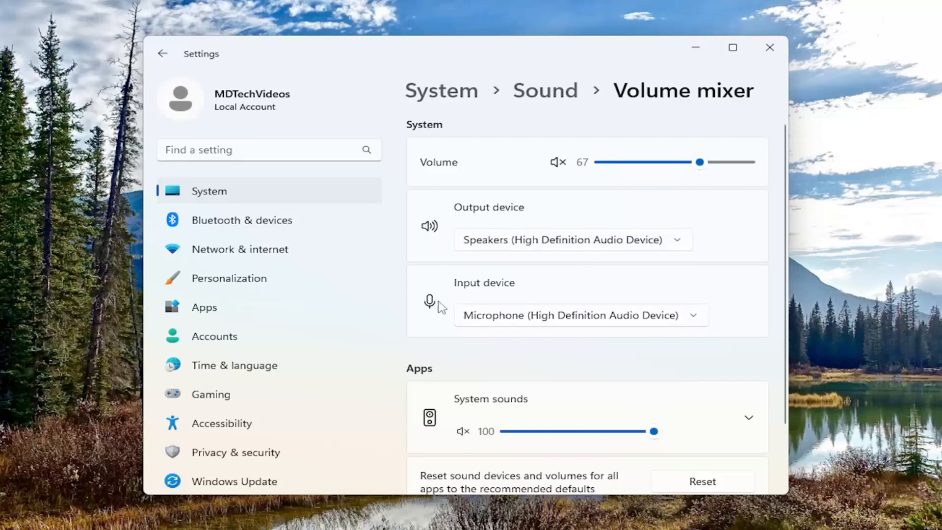
Review the speakers output and microphone input devices, then close Settings.
scroll("down", 3)
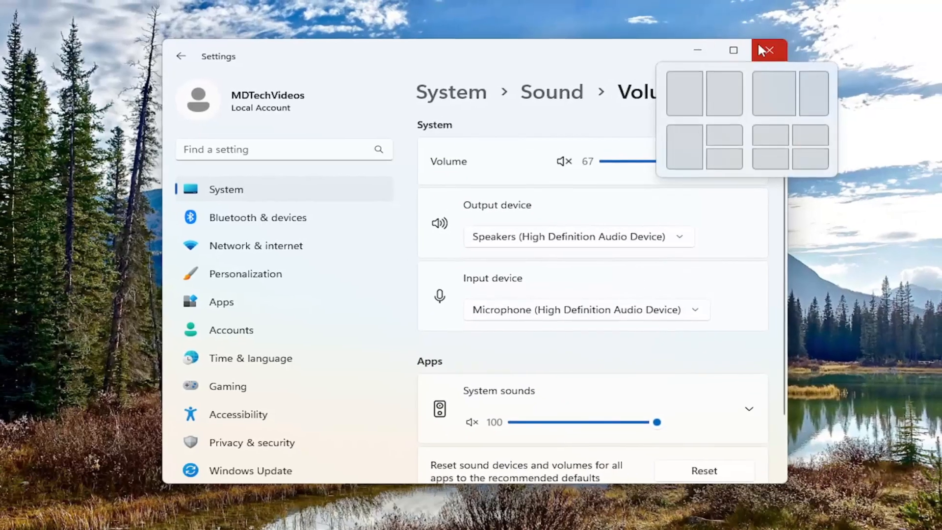
left_click(767, 51)
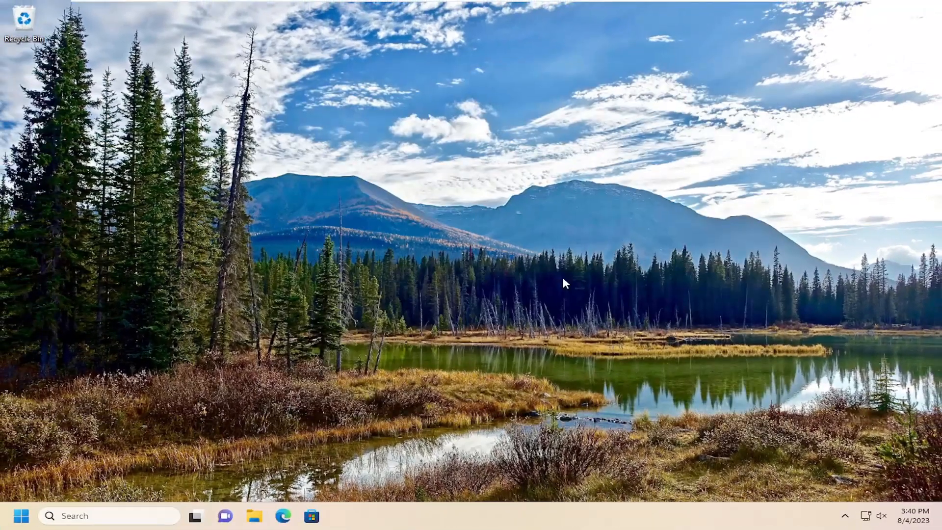
mouse_move(524, 275)
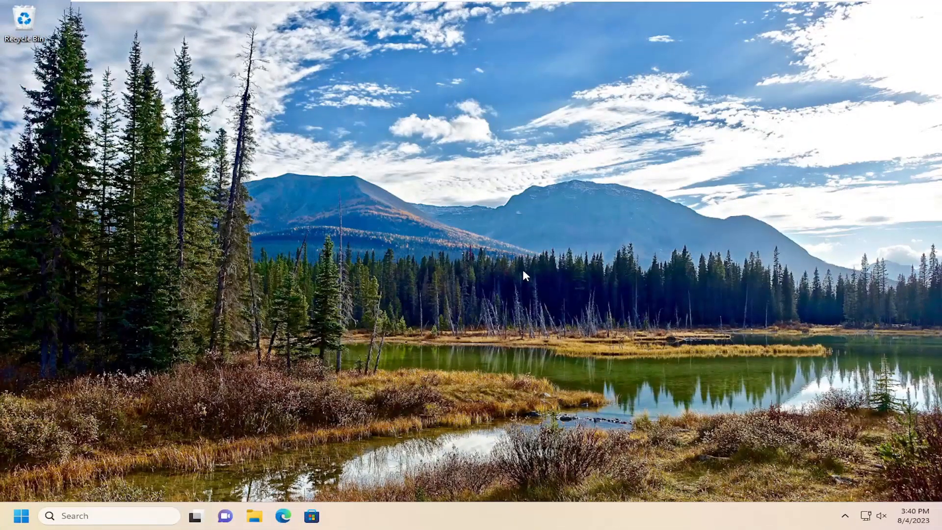